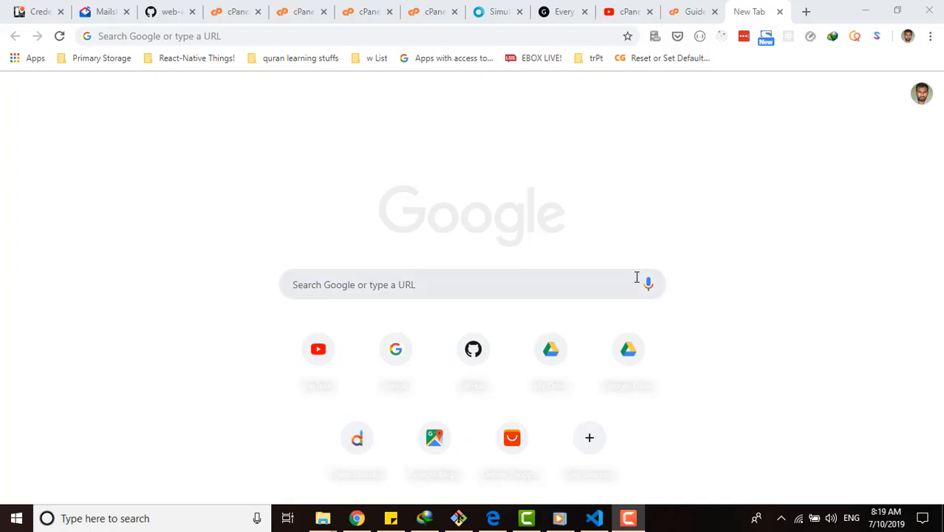
mouse_move(539, 284)
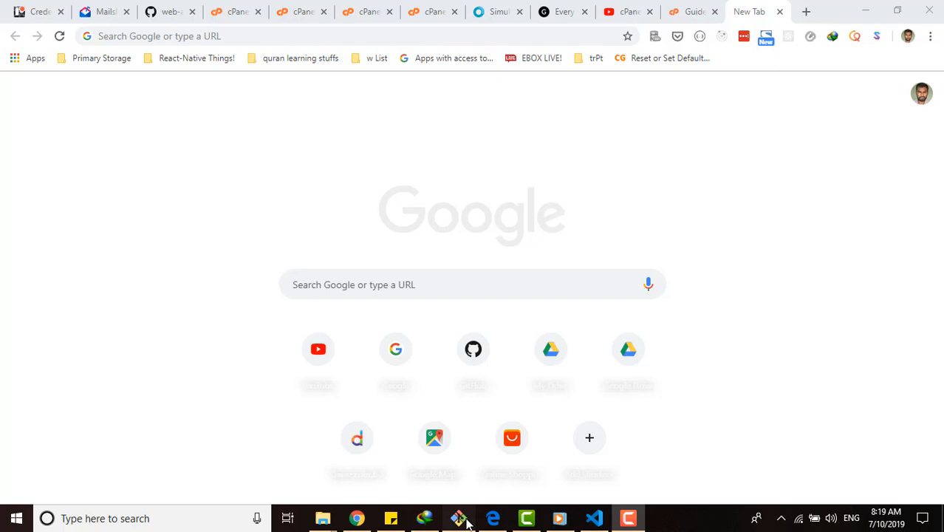
- Create newFileTocheck.php in the dp project from a Git Bash terminal
click(459, 518)
text(gi)
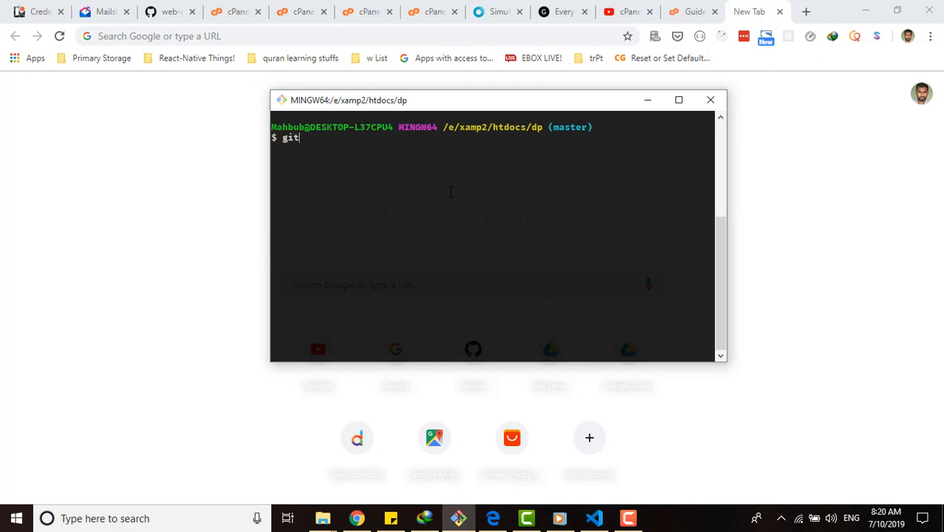
text(touch new)
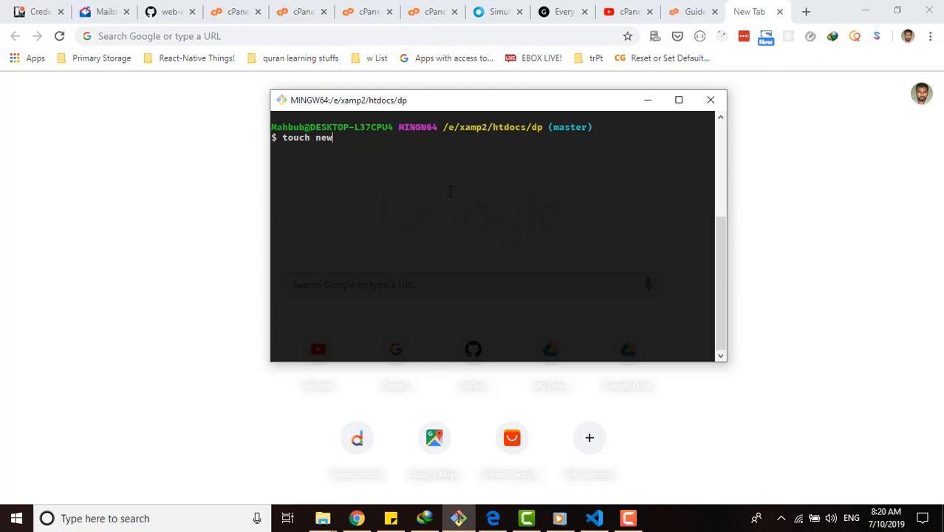
text(FileTocheck.php)
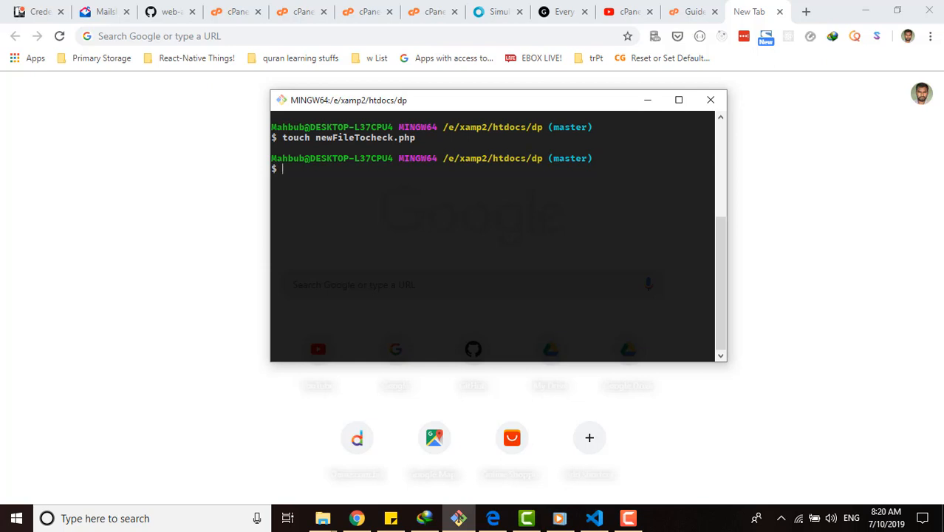
- Stage and commit the new file with message 'add a new file', then type git push
text(git add .)
text(git c)
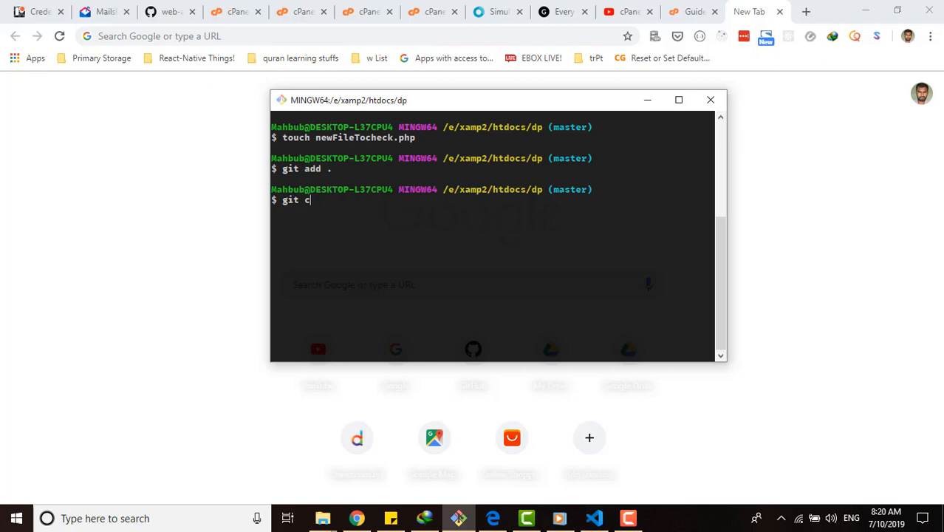
text(ommit)
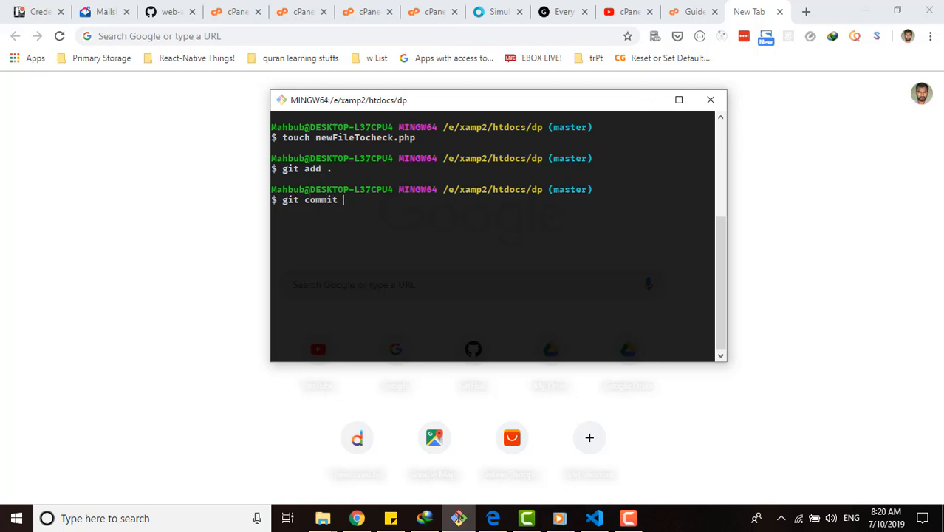
text(-m)
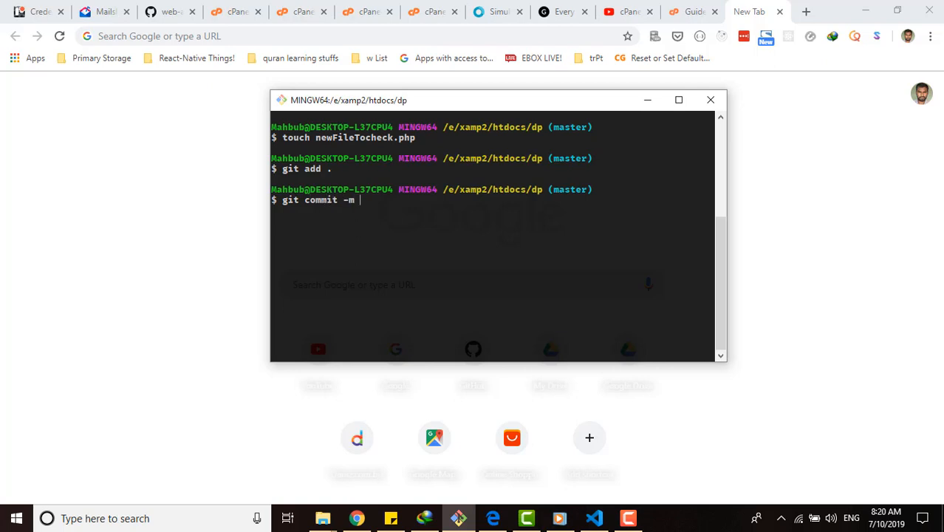
text("add)
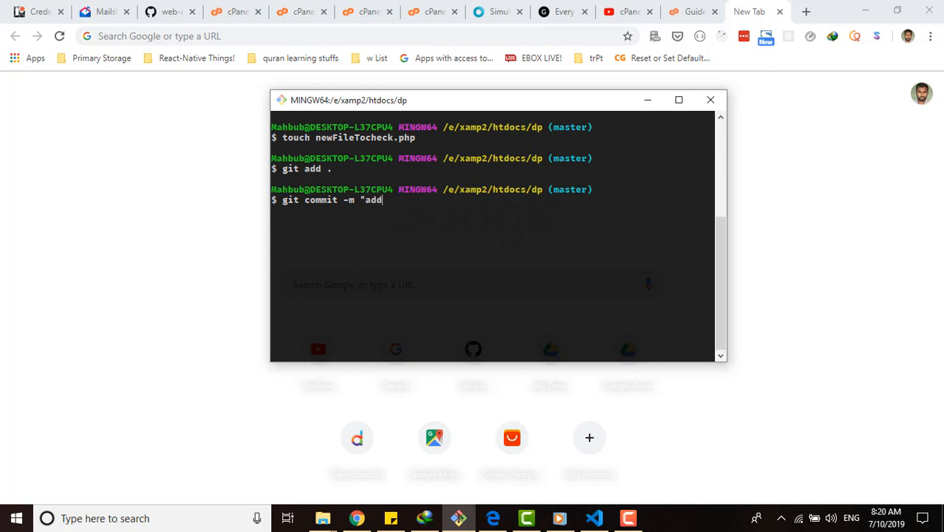
text(a new file)
text(git p)
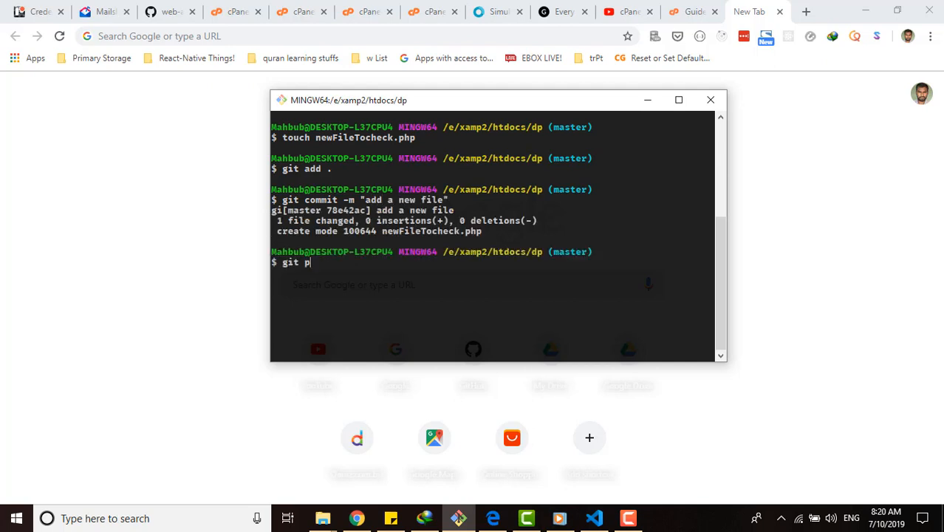
text(ush)
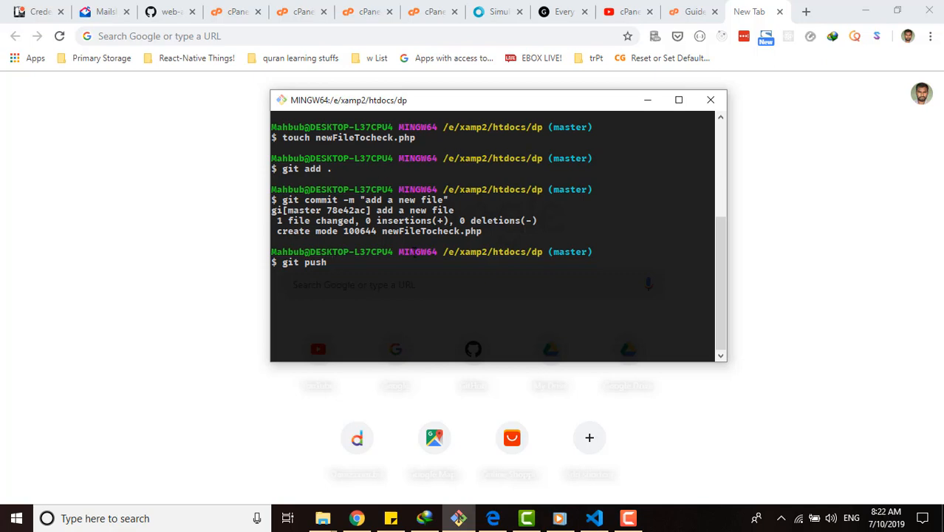
text(guit)
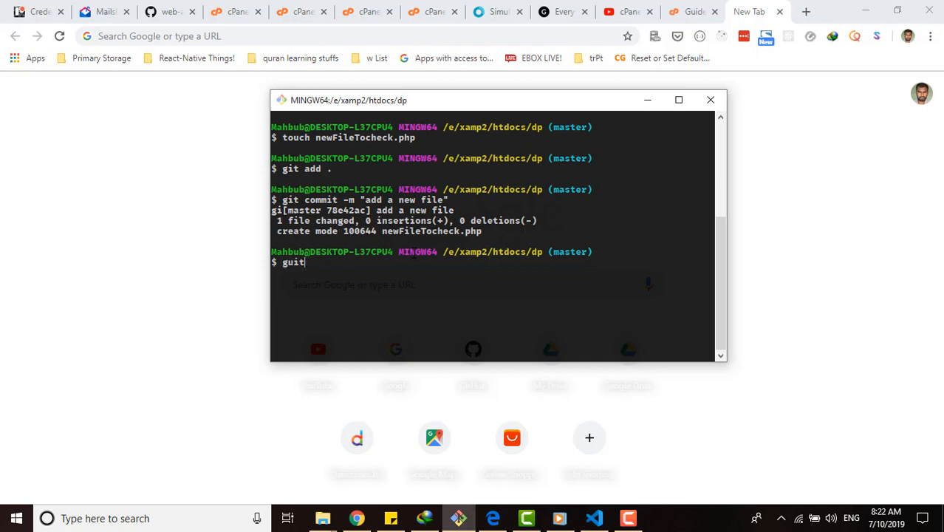
key(Backspace)
text(Push ')
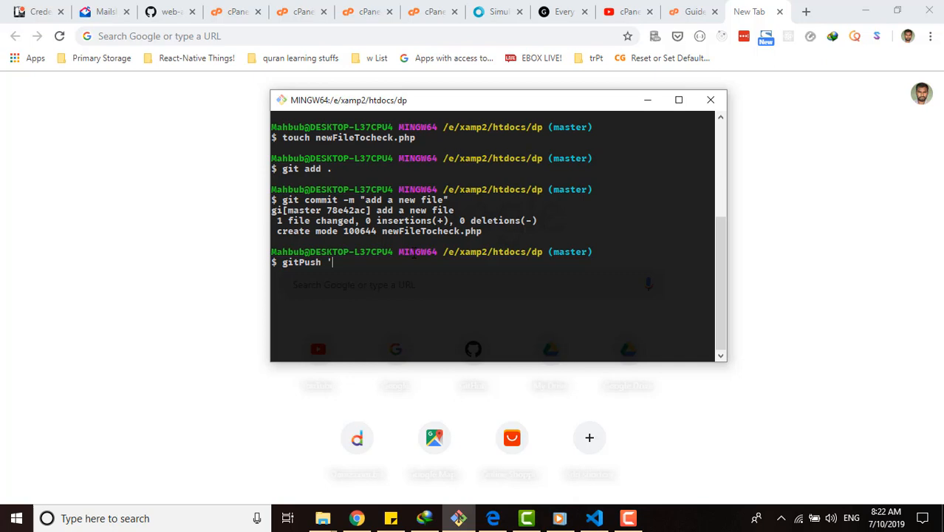
text(comm)
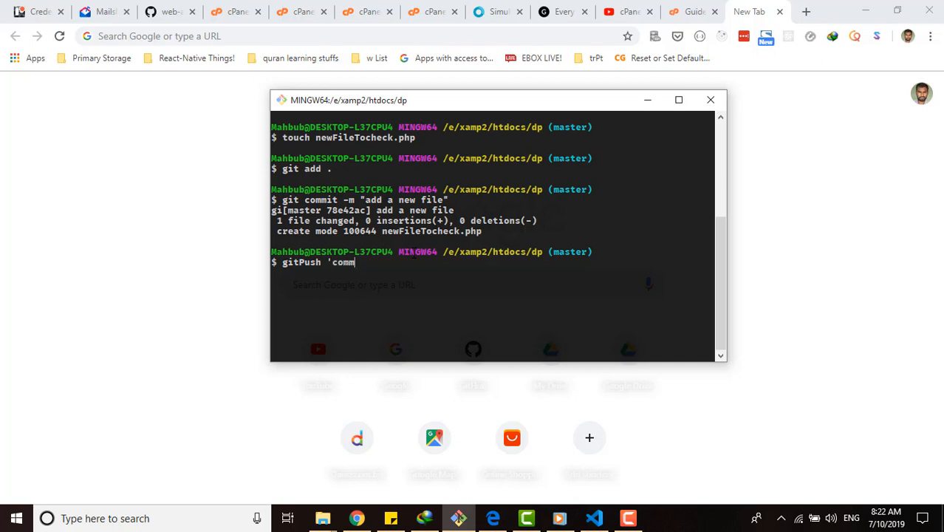
text(it message')
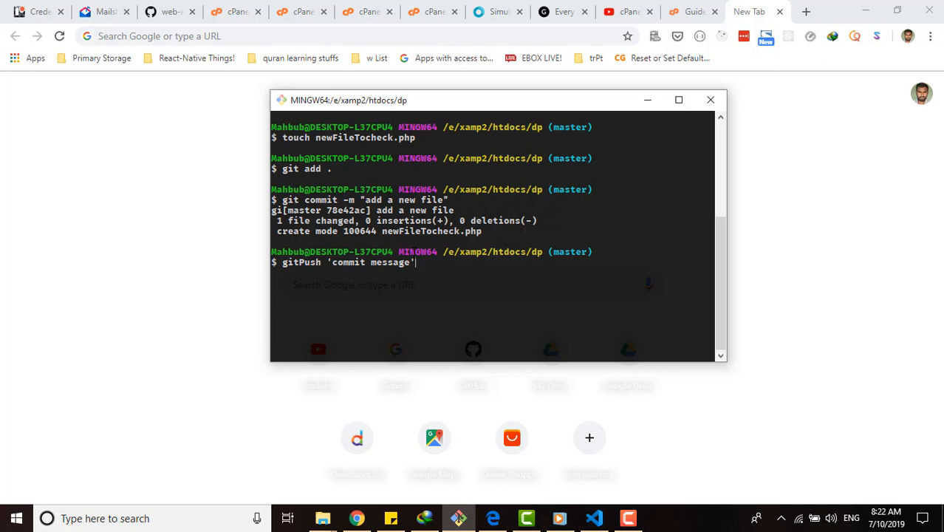
key(Backspace)
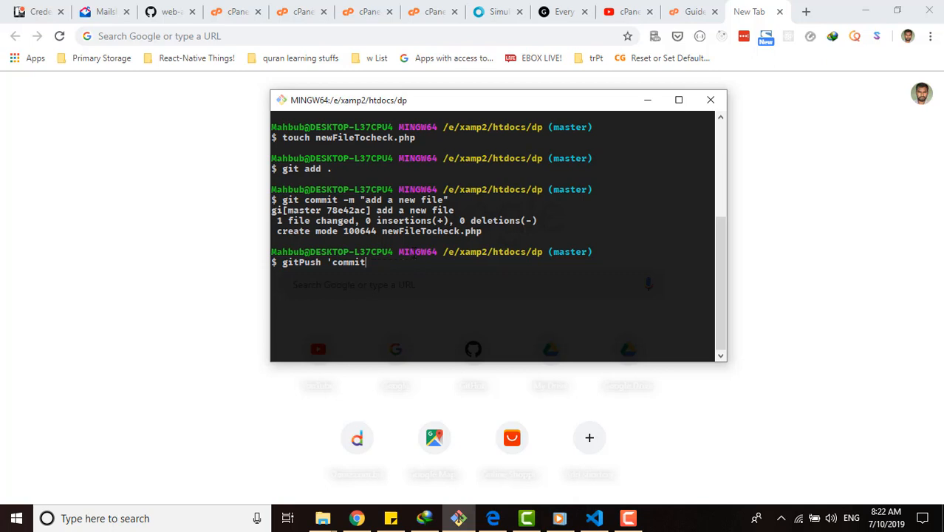
key(BackSpace)
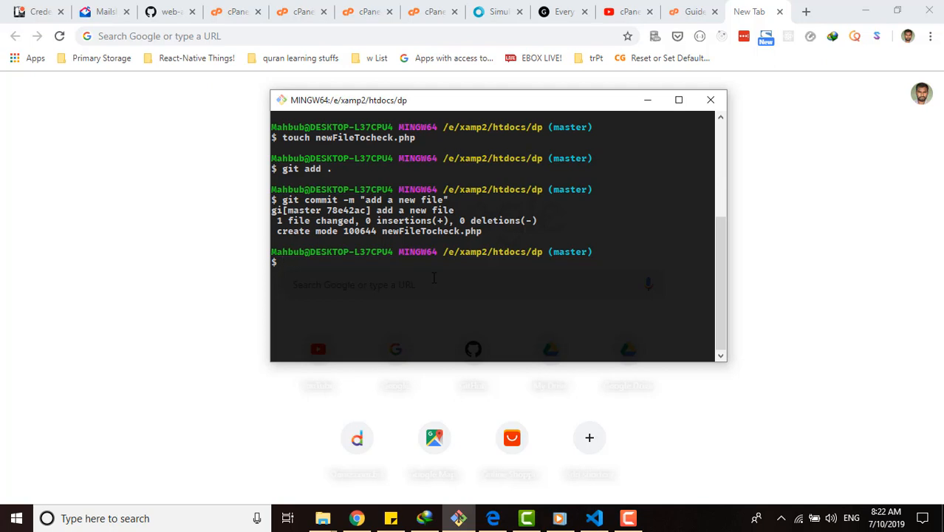
- Open ~/.bash_profile in Visual Studio Code with code, fixing the mistyped vim and path
text(vim)
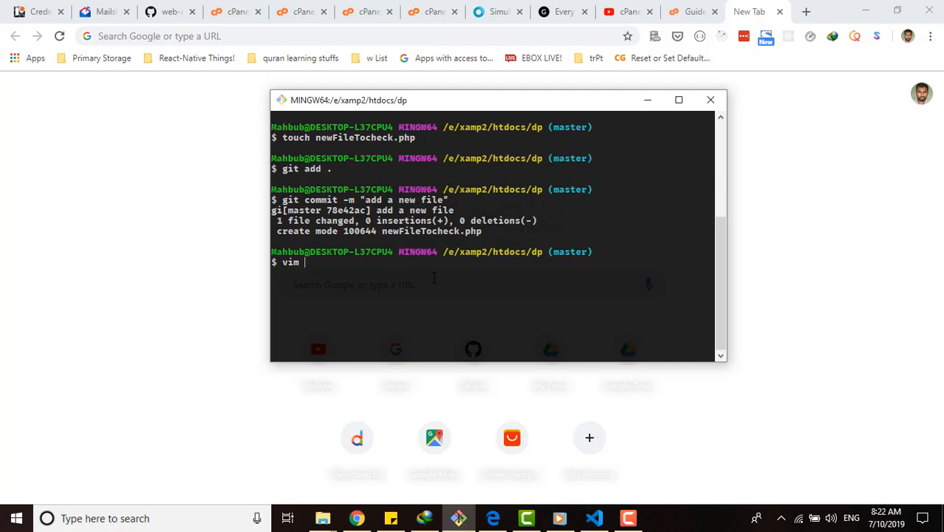
key(BackSpace)
text(c)
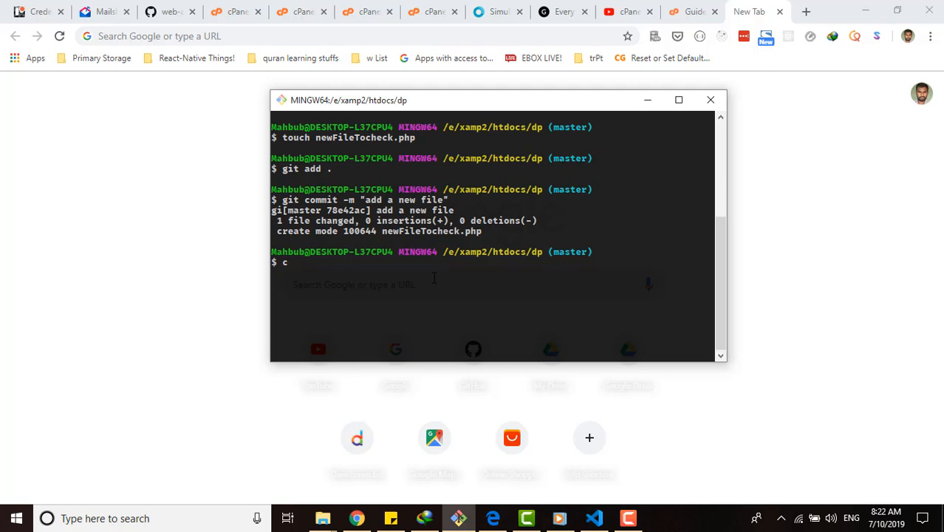
text(ode ~/)
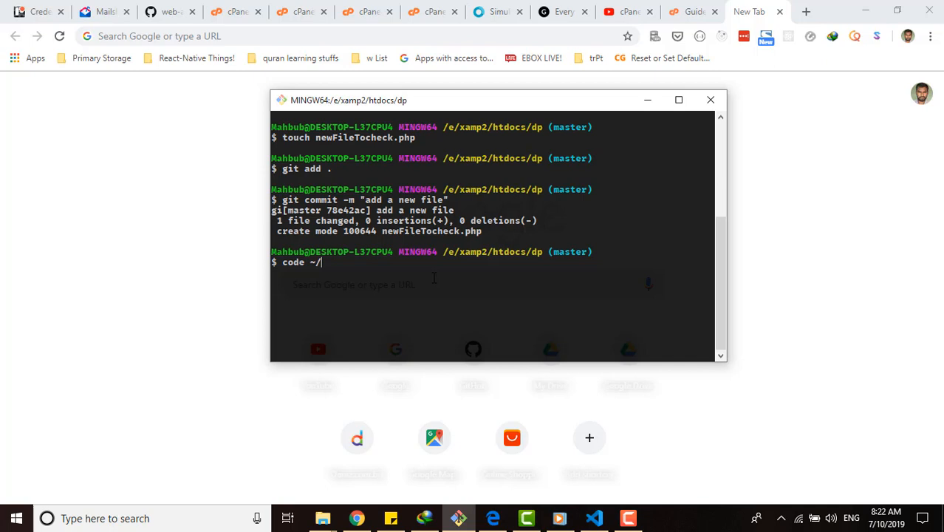
key(Backspace)
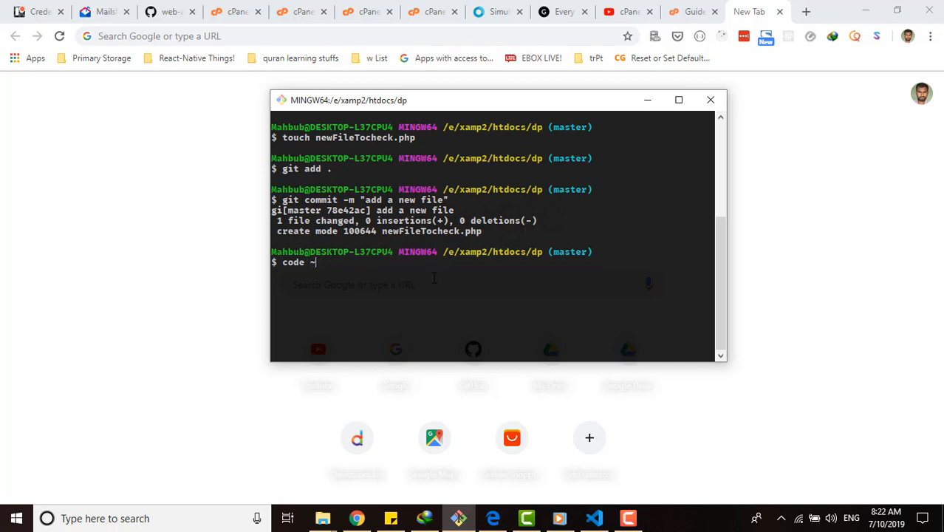
text(/)
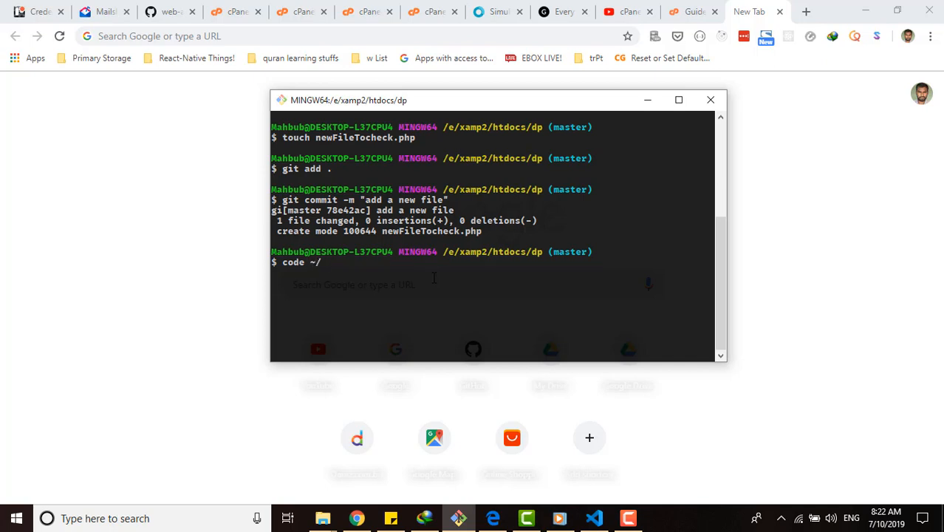
text(.bv)
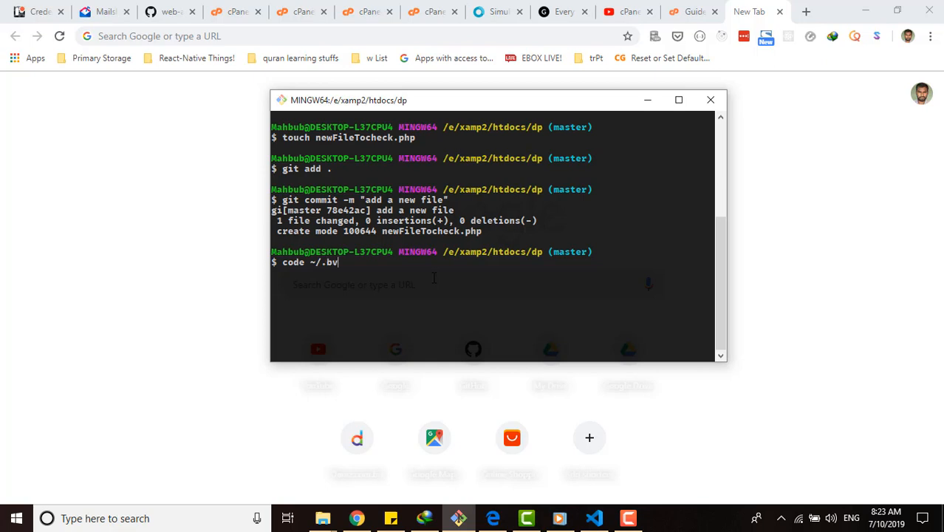
text(ash)
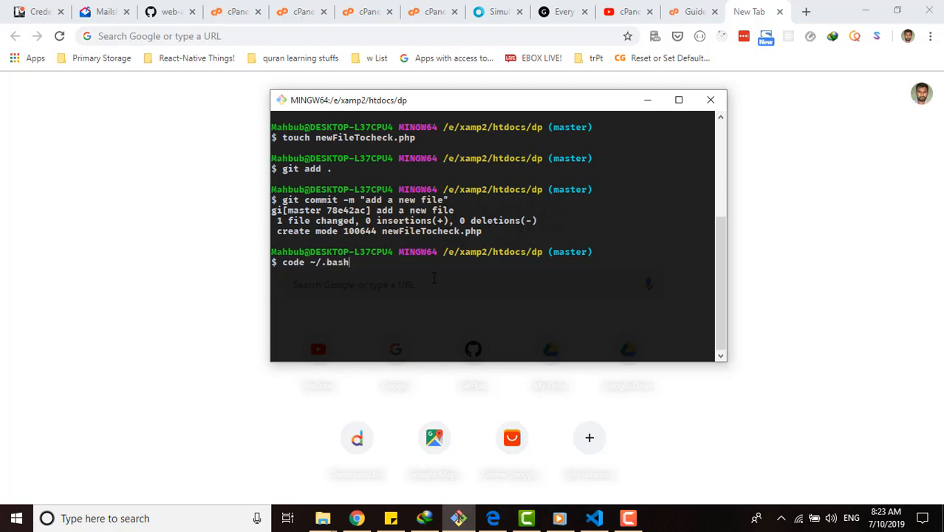
text(_profile)
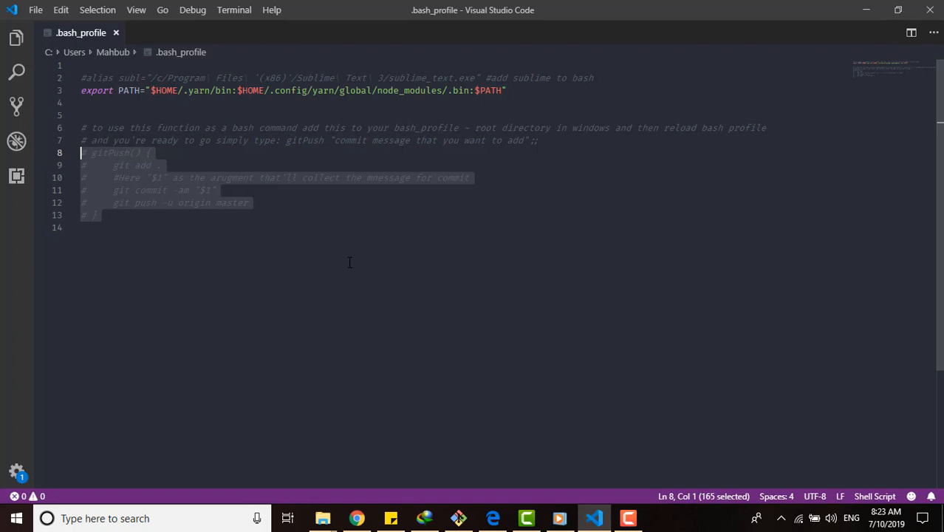
- Uncomment the gitPush function lines with Ctrl+/, review them, and close .bash_profile
key(ctrl+/)
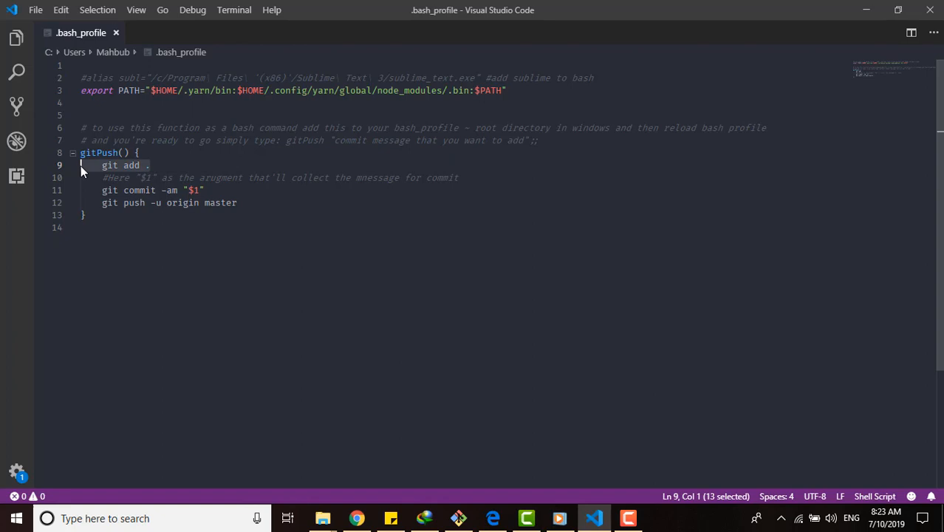
click(148, 165)
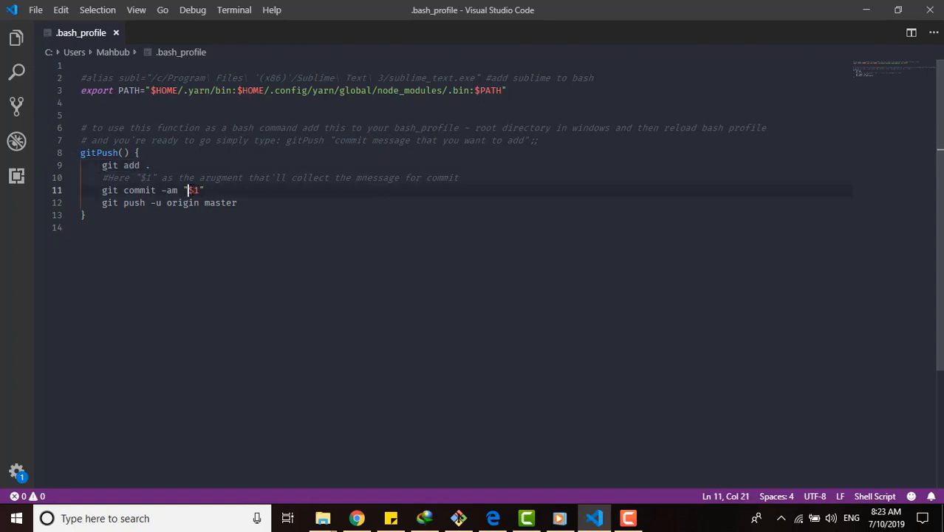
drag(186, 190, 200, 190)
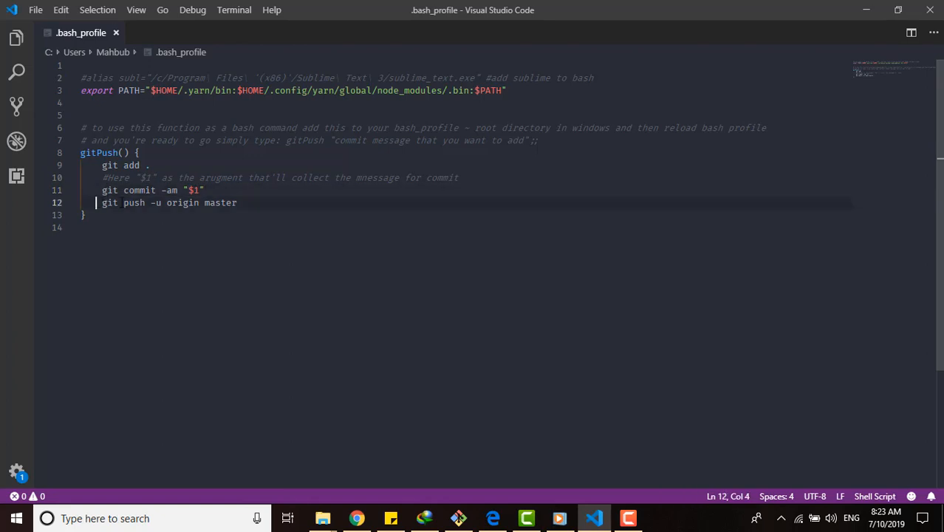
double_click(181, 202)
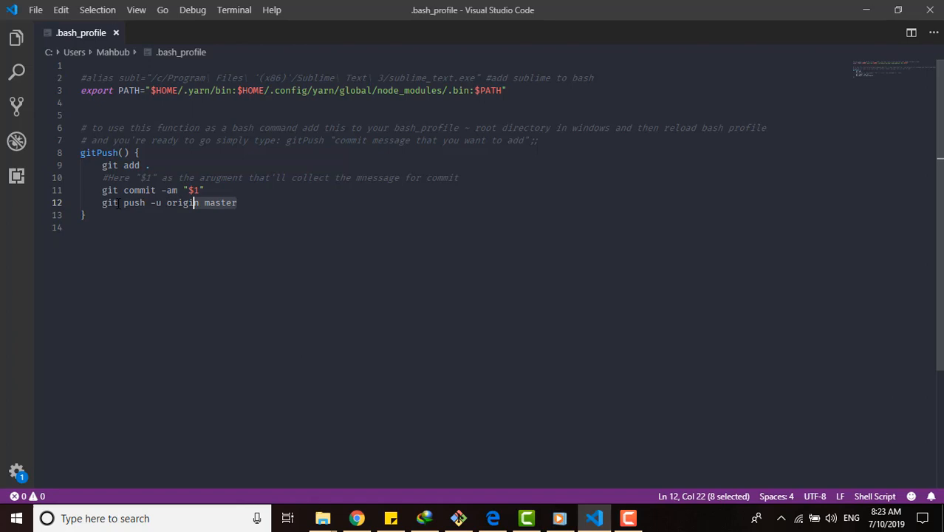
click(100, 152)
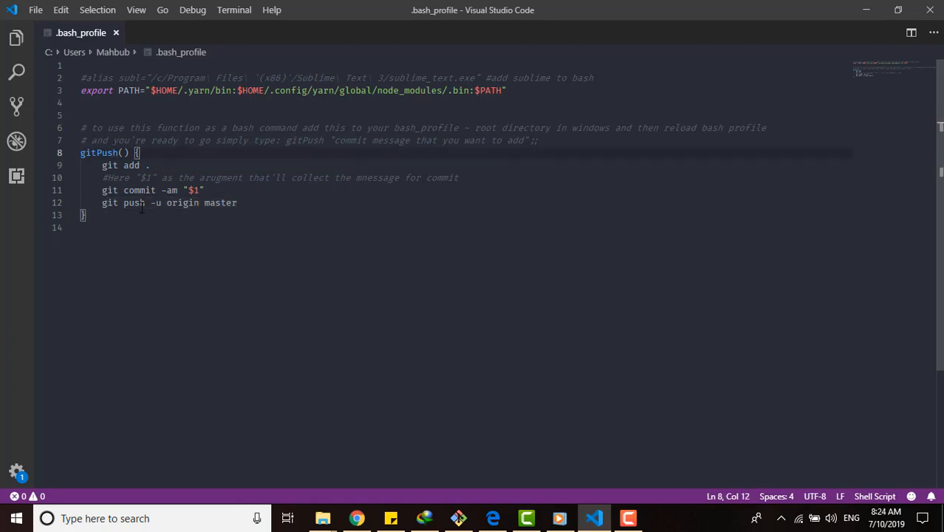
click(203, 202)
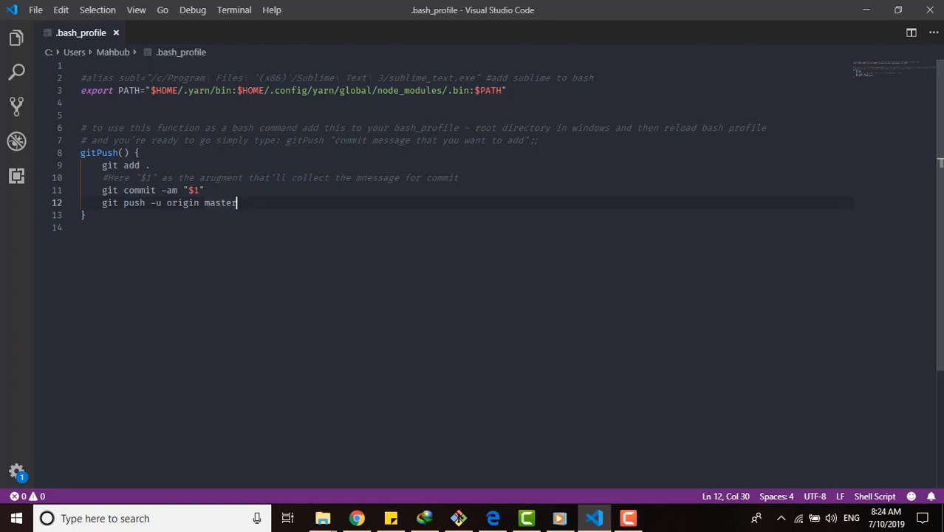
mouse_move(125, 224)
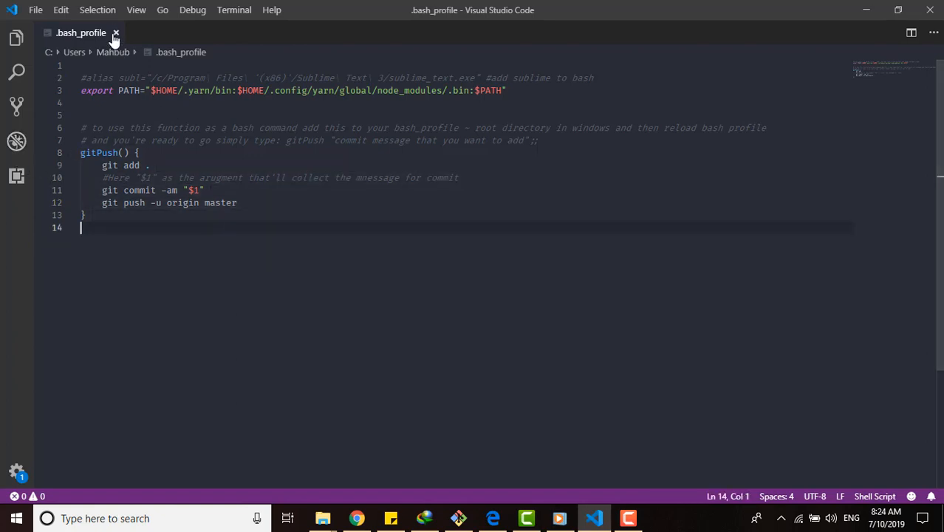
click(115, 33)
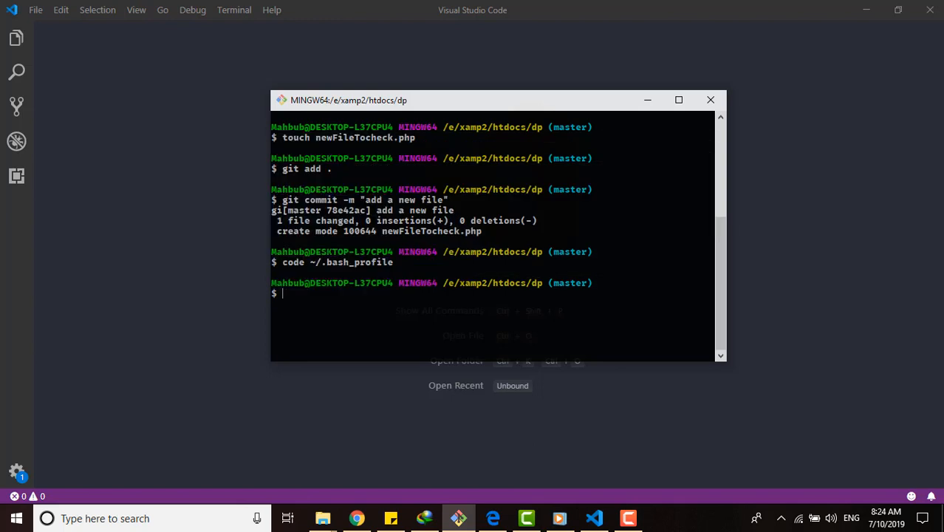
- Run source ~/.bash_profile to load gitPush, then clear the terminal
text(source)
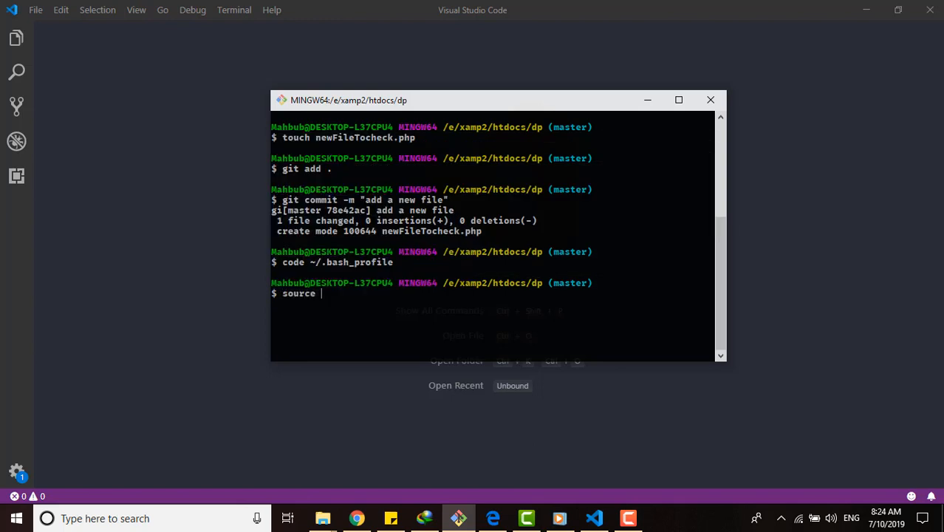
text(~/.)
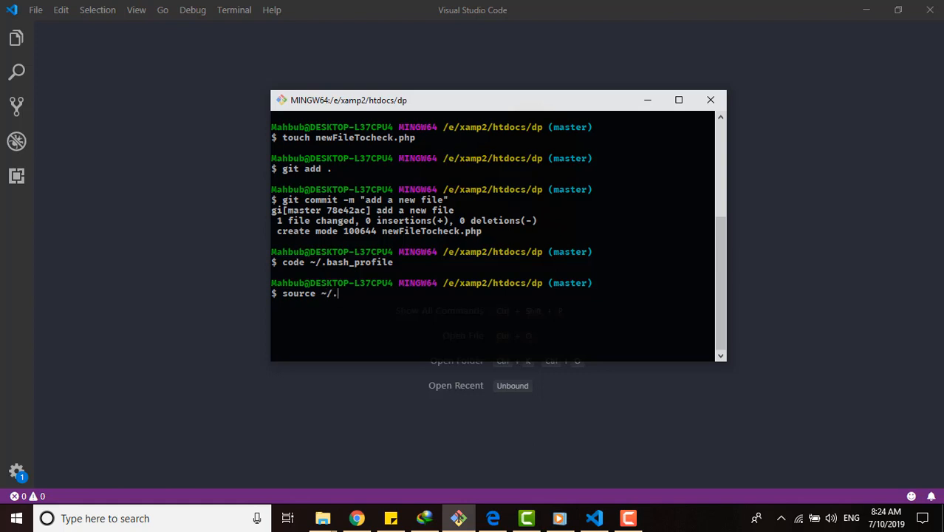
text(bash_profile)
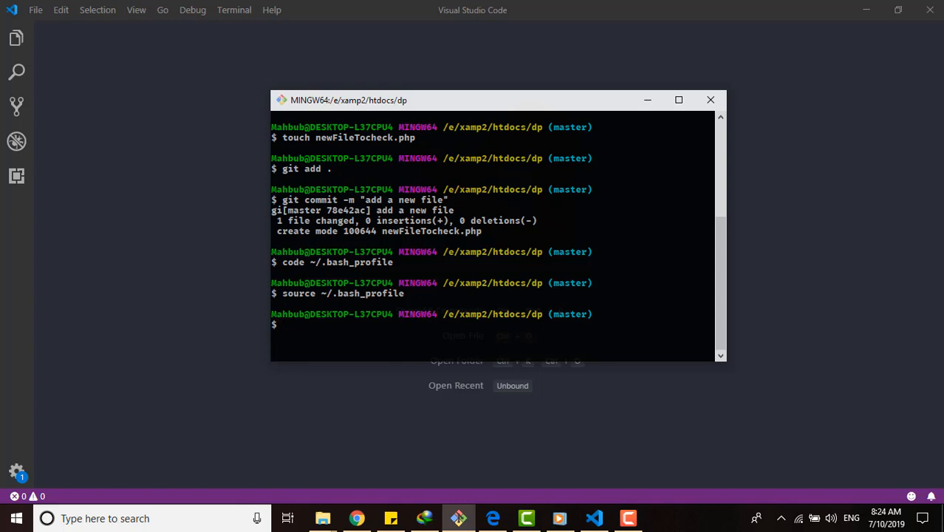
text(git m)
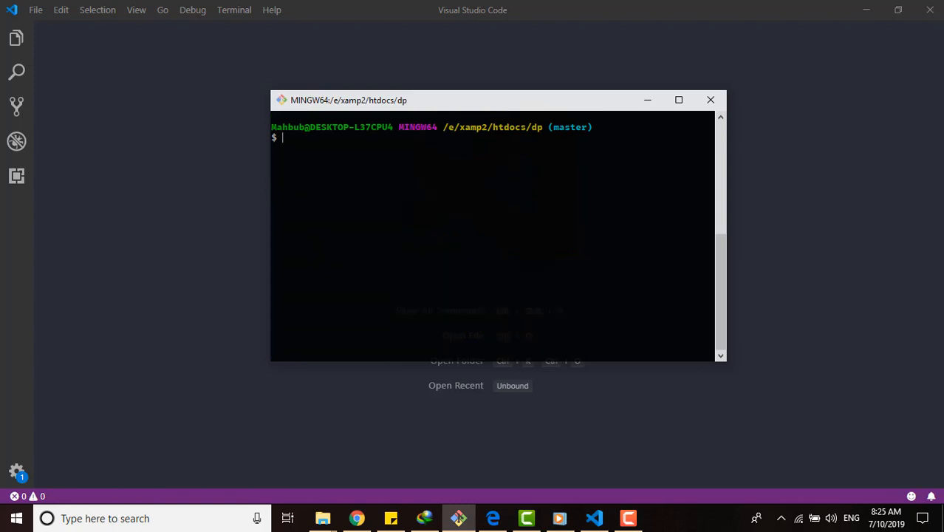
- Cancel the half-typed gitPush command and run git status
text(git)
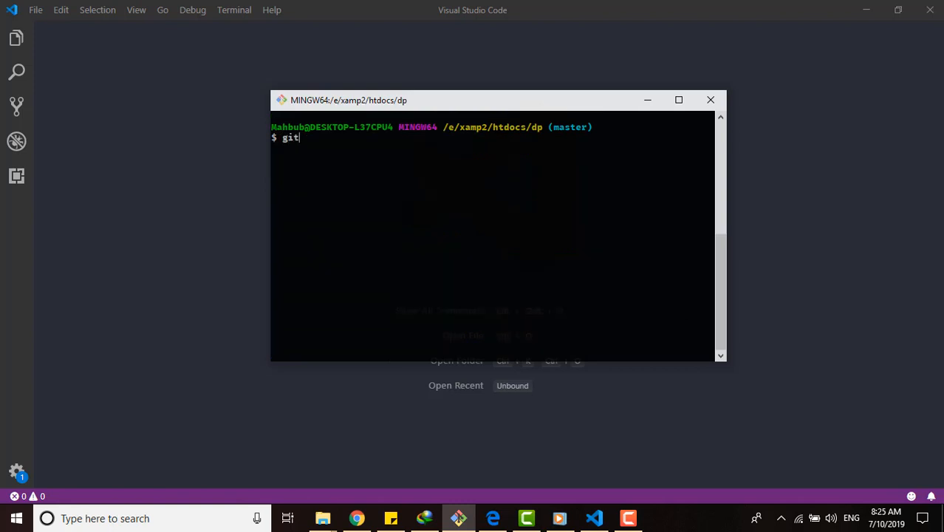
text(Push ")
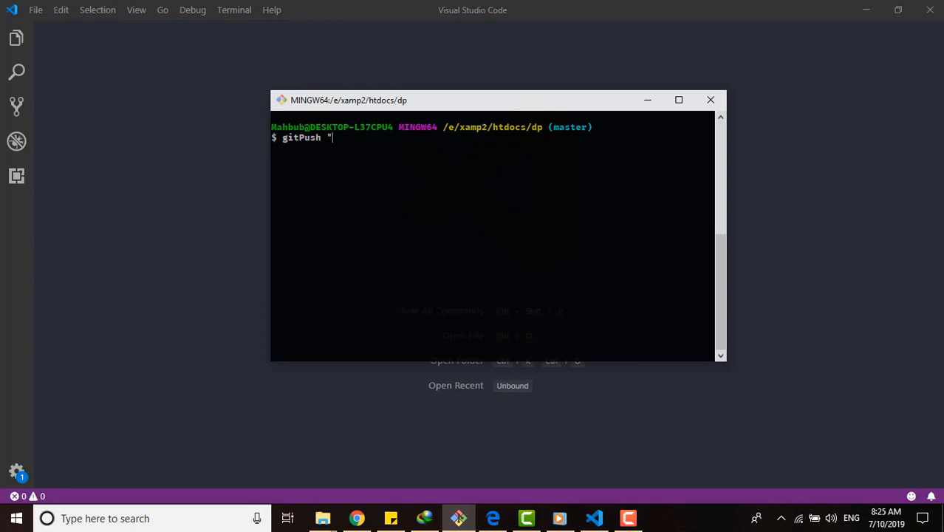
key(ctrl+c)
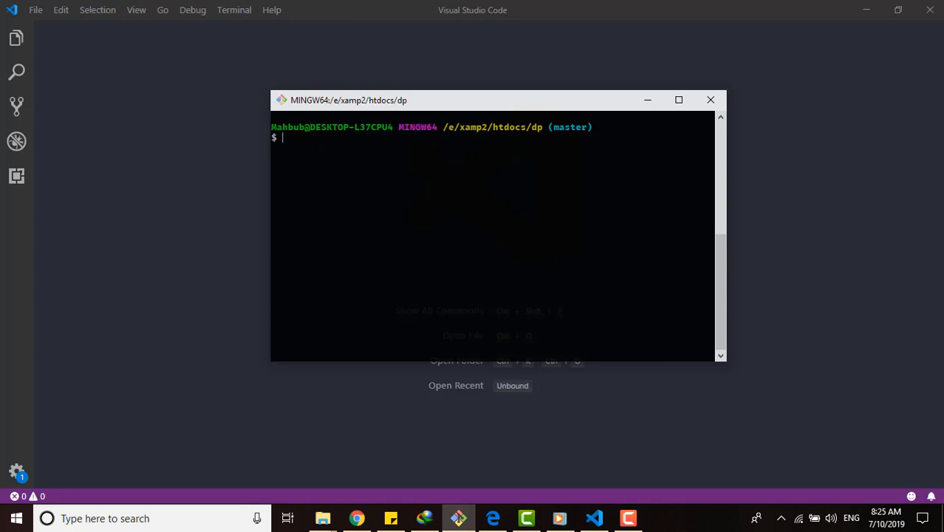
text(git status)
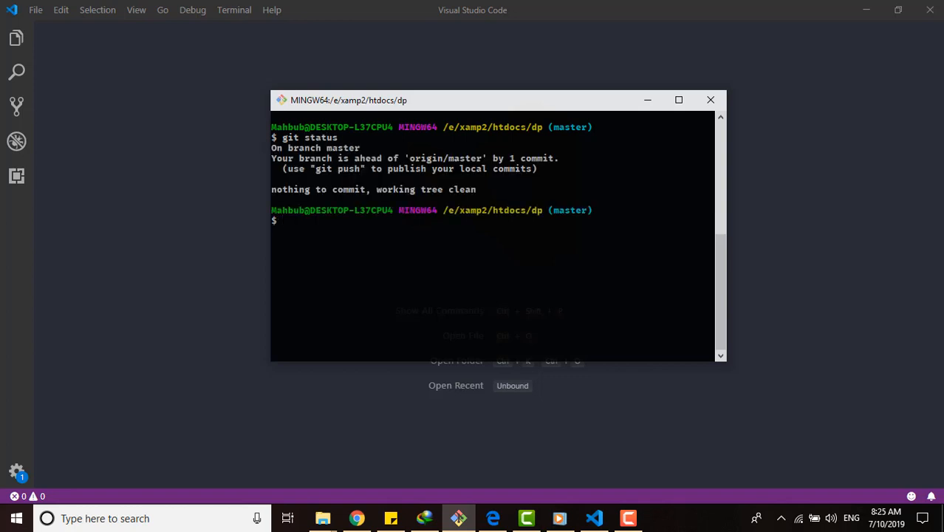
- Create testAnotherFile.php and run gitPush "add one more file as test base"
text(touch testAn)
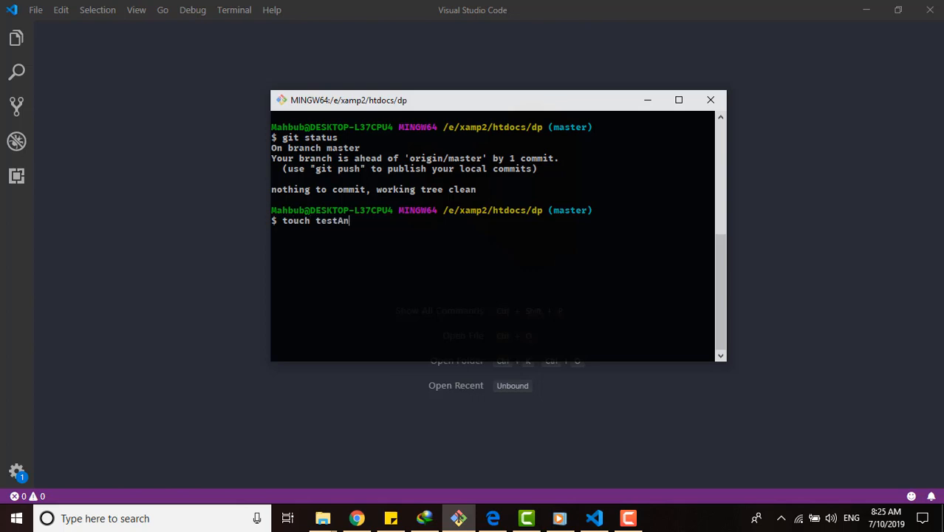
text(otherFile.php)
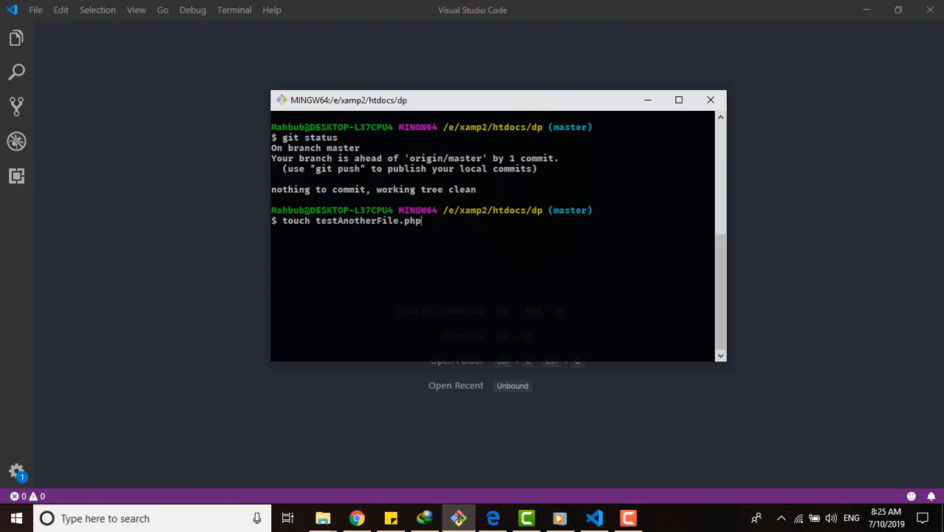
text(gitP)
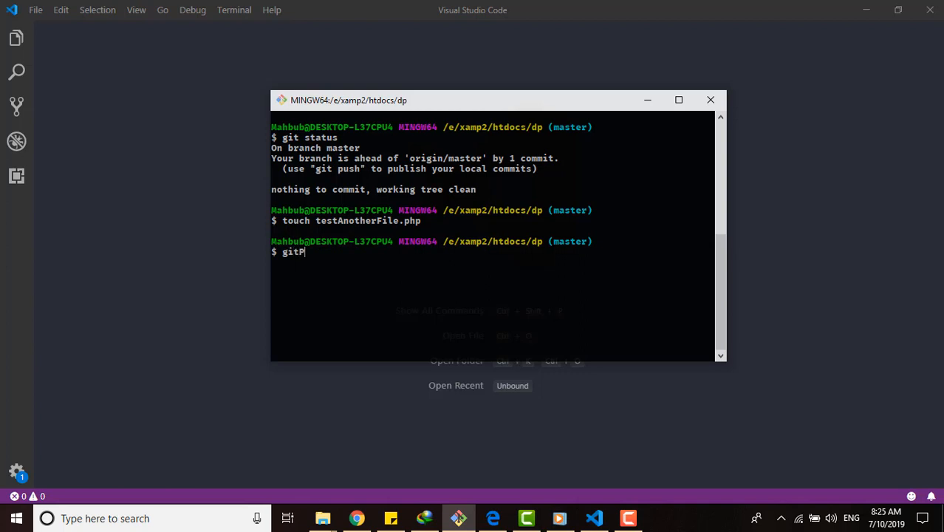
text(ush ")
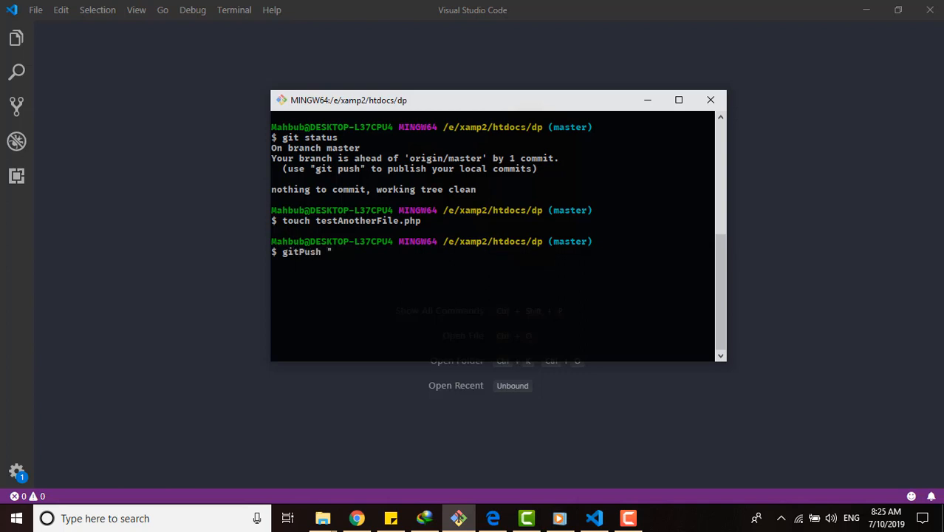
text(add one more file as test base)
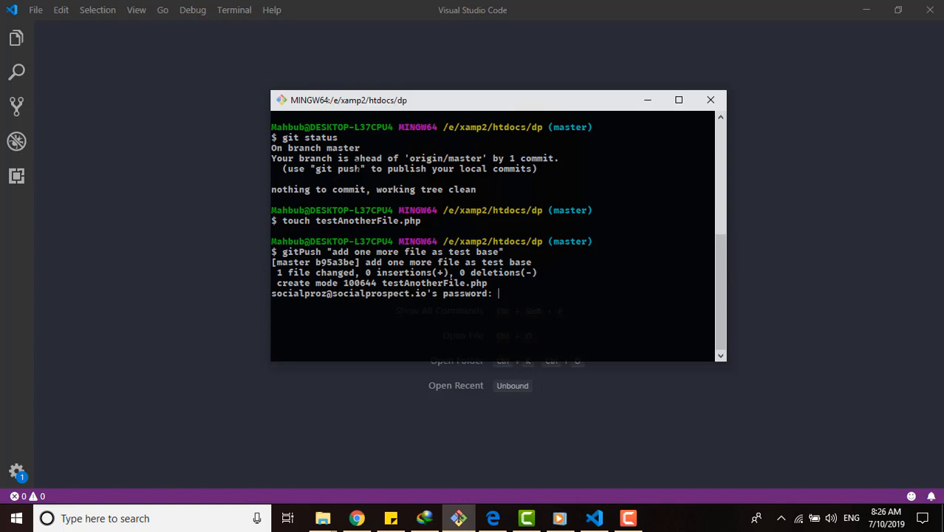
- Submit the remote password; the push fails with 'Could not read from remote repository'
drag(282, 251, 494, 251)
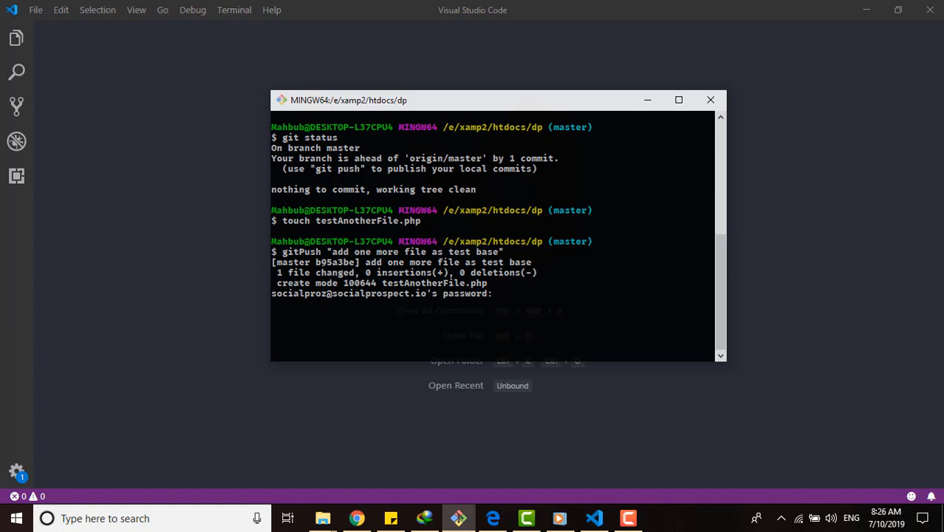
key(enter)
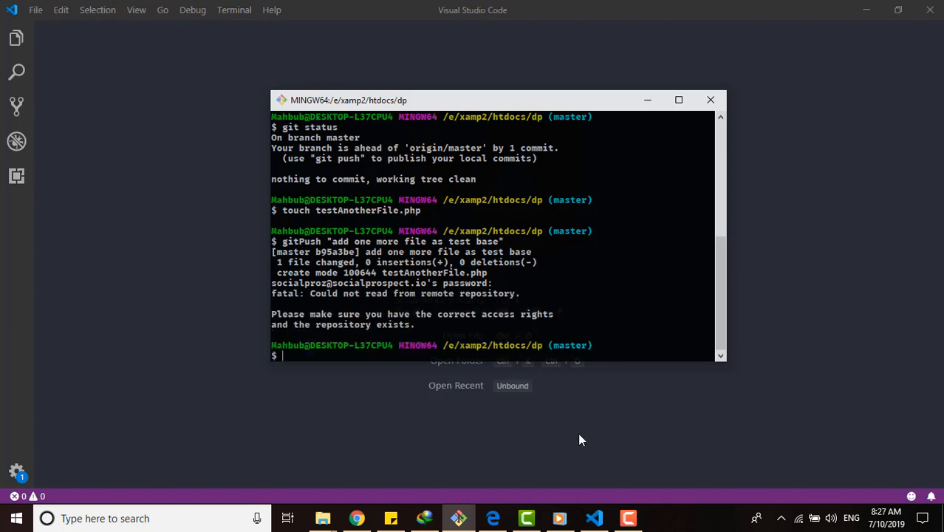